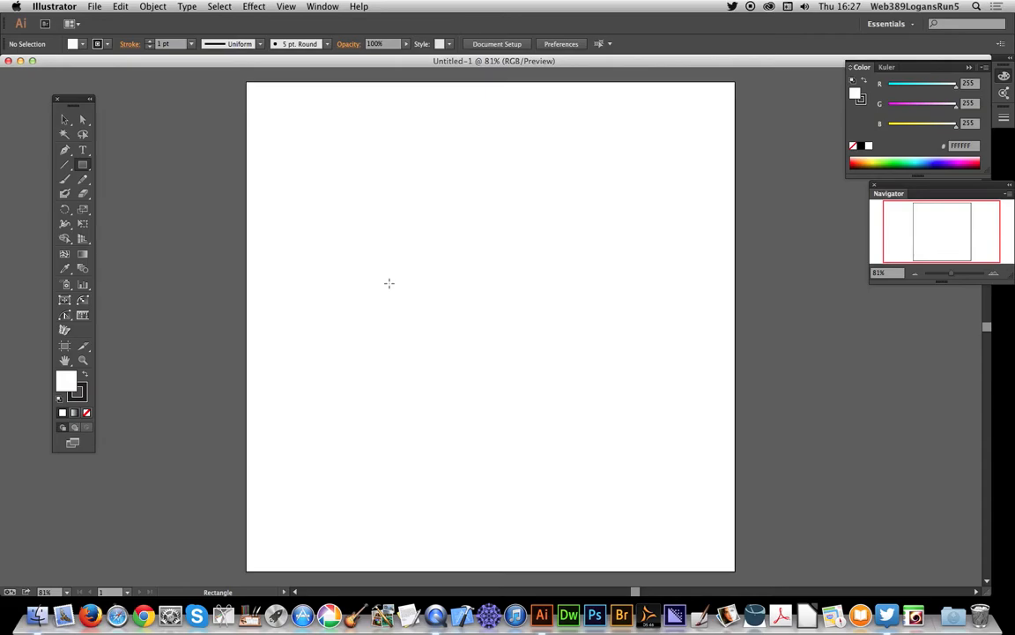
{"action": "mouse_move", "coordinate": [391, 282]}
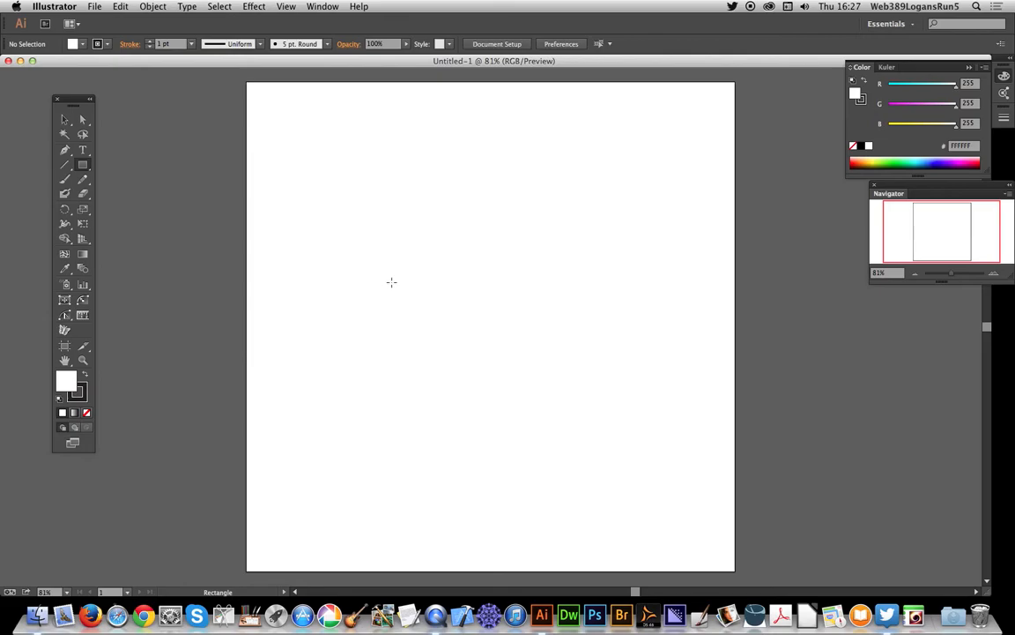
{"action": "mouse_move", "coordinate": [110, 56]}
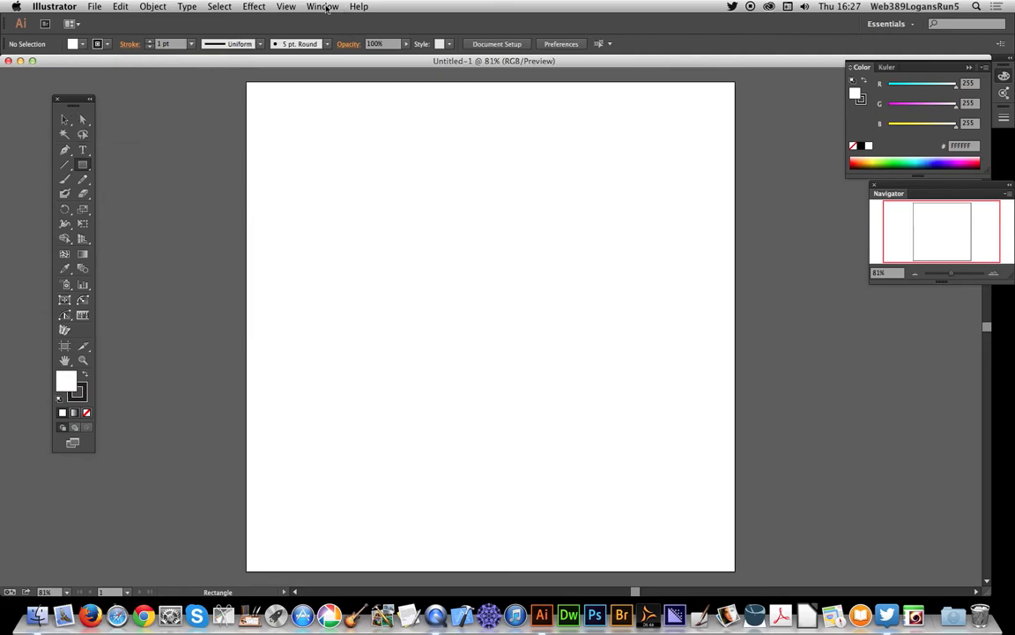
Create a new custom tools panel named 'test' from Window > Tools > New Tools Panel.
{"action": "left_click", "coordinate": [323, 7]}
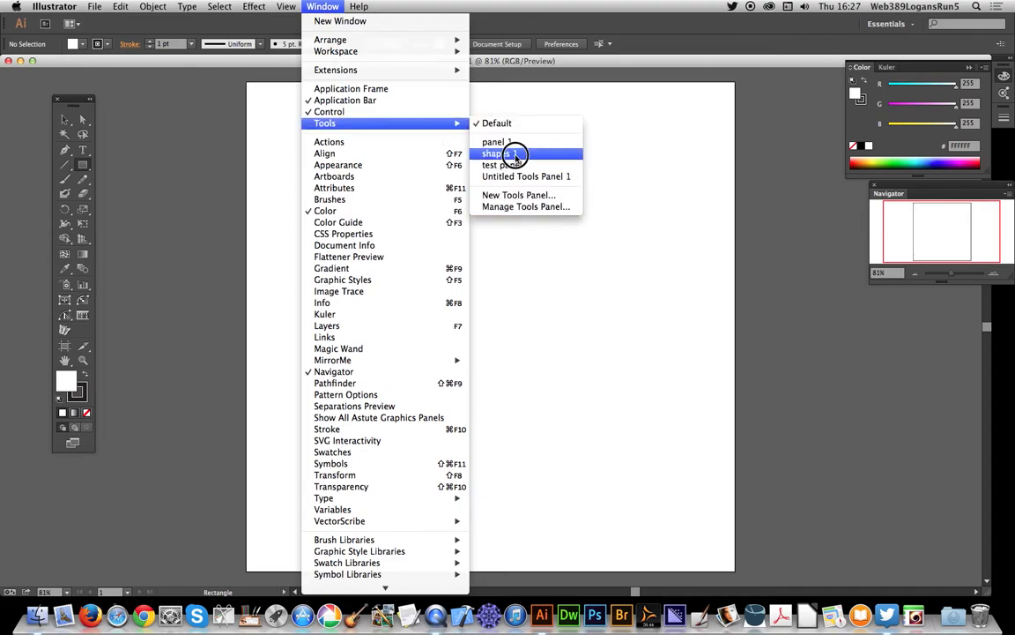
{"action": "mouse_move", "coordinate": [518, 194]}
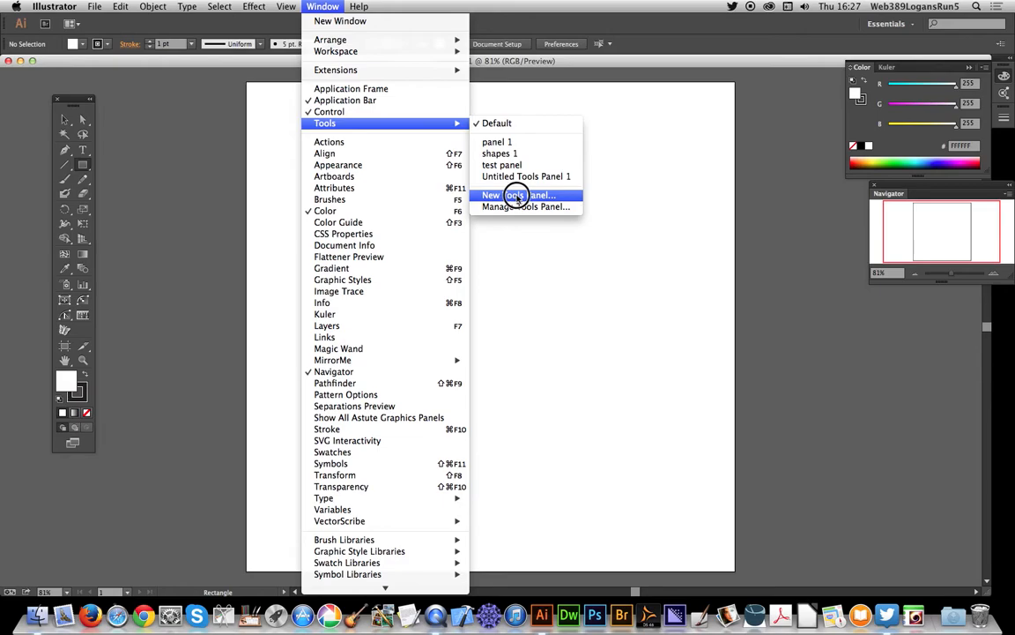
{"action": "left_click", "coordinate": [516, 194]}
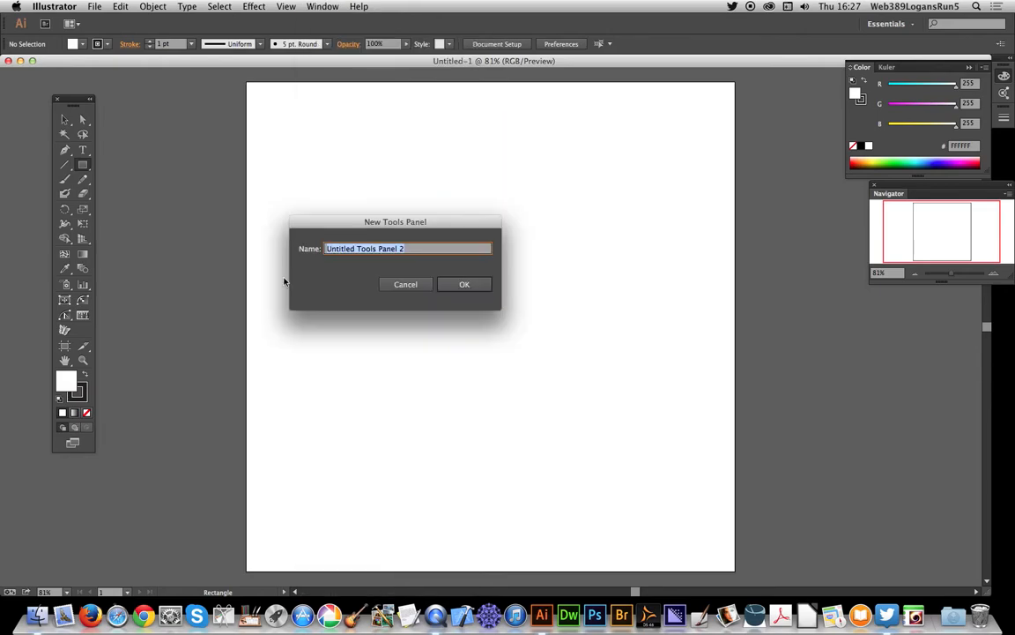
{"action": "type", "text": "test"}
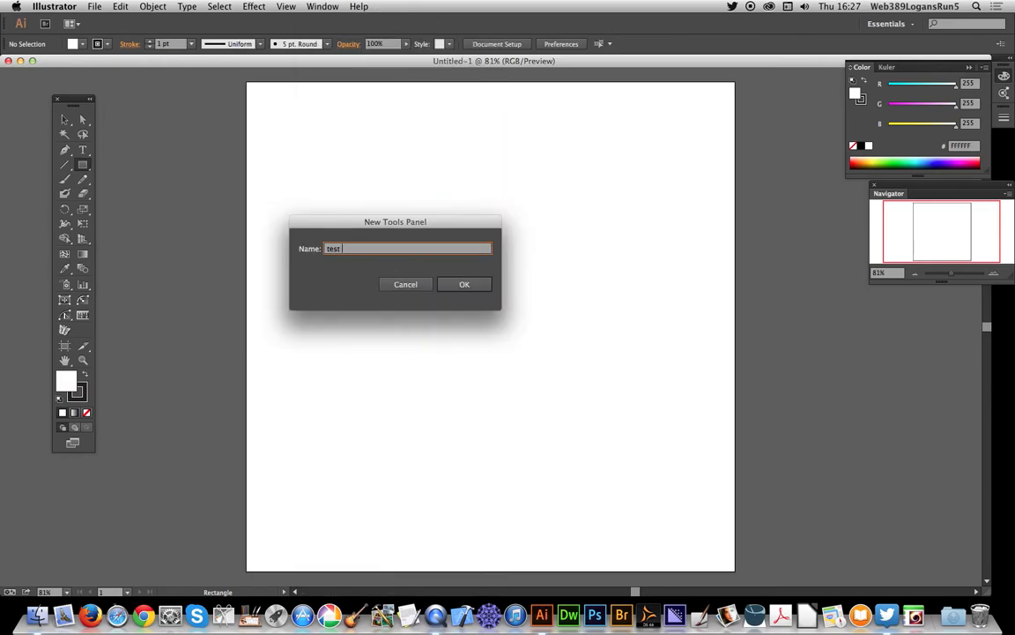
{"action": "left_click", "coordinate": [465, 284]}
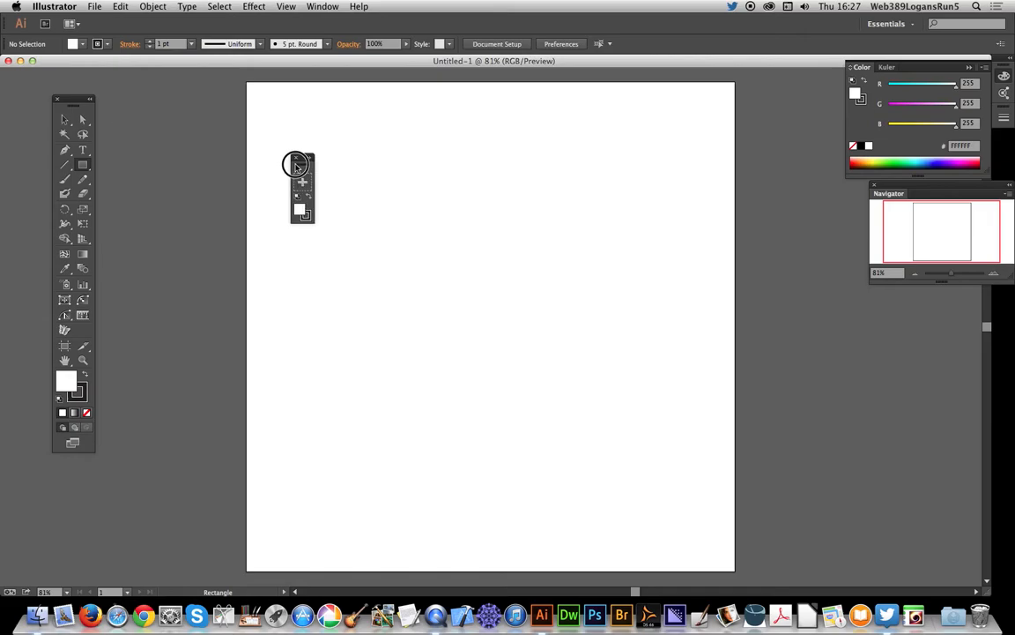
{"action": "mouse_move", "coordinate": [303, 212]}
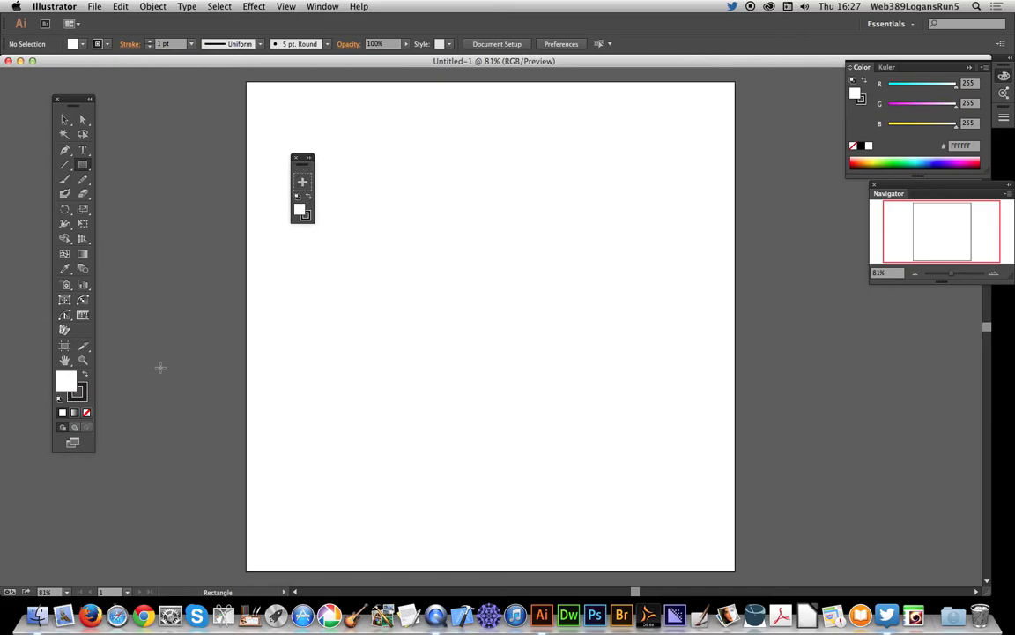
{"action": "mouse_move", "coordinate": [173, 286]}
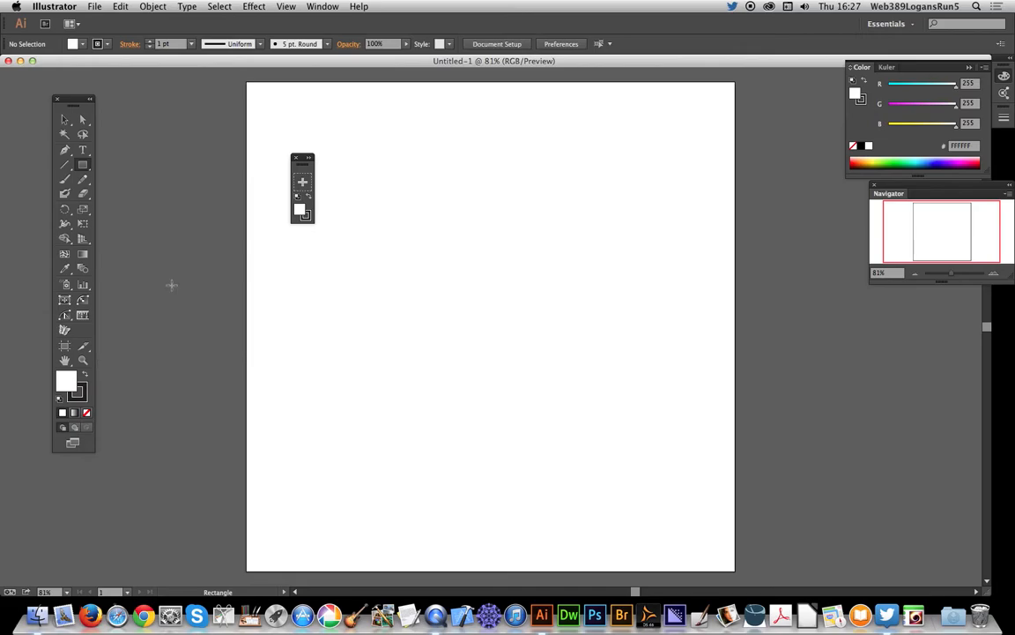
{"action": "mouse_move", "coordinate": [331, 171]}
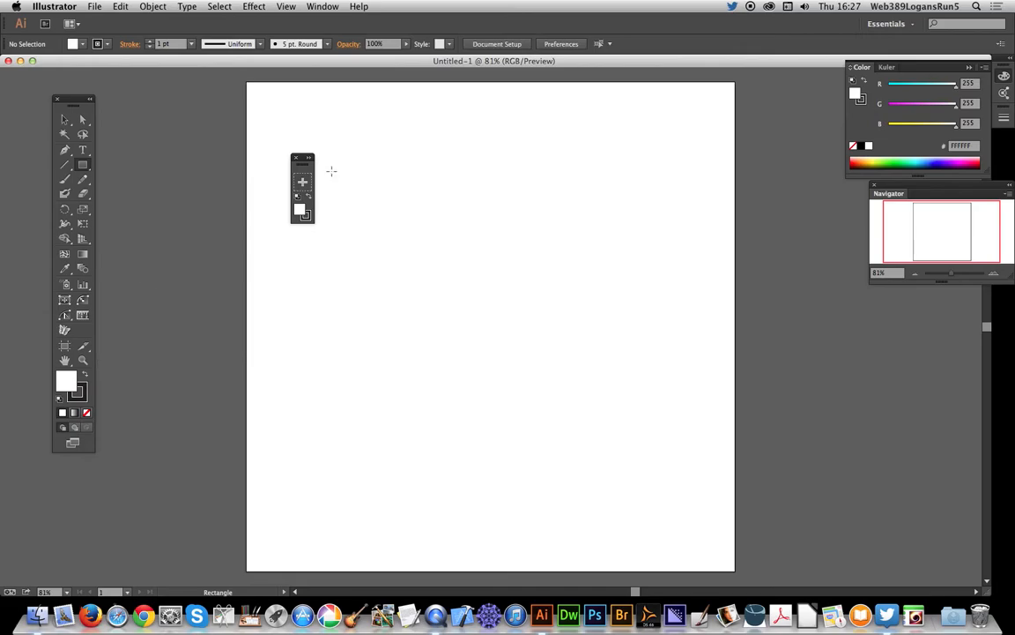
{"action": "mouse_move", "coordinate": [341, 215]}
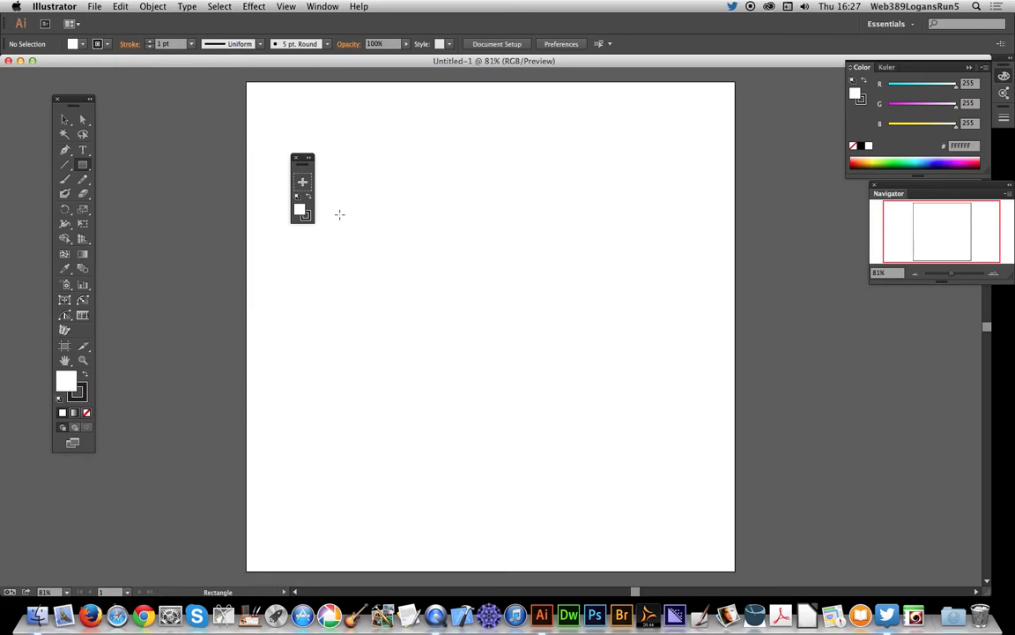
{"action": "mouse_move", "coordinate": [113, 132]}
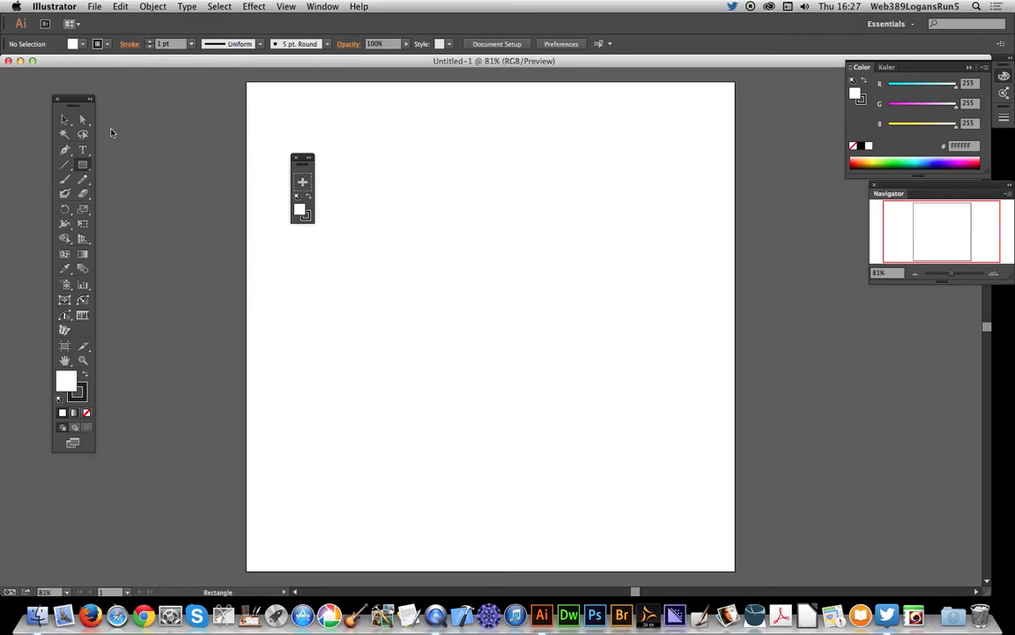
{"action": "mouse_move", "coordinate": [83, 166]}
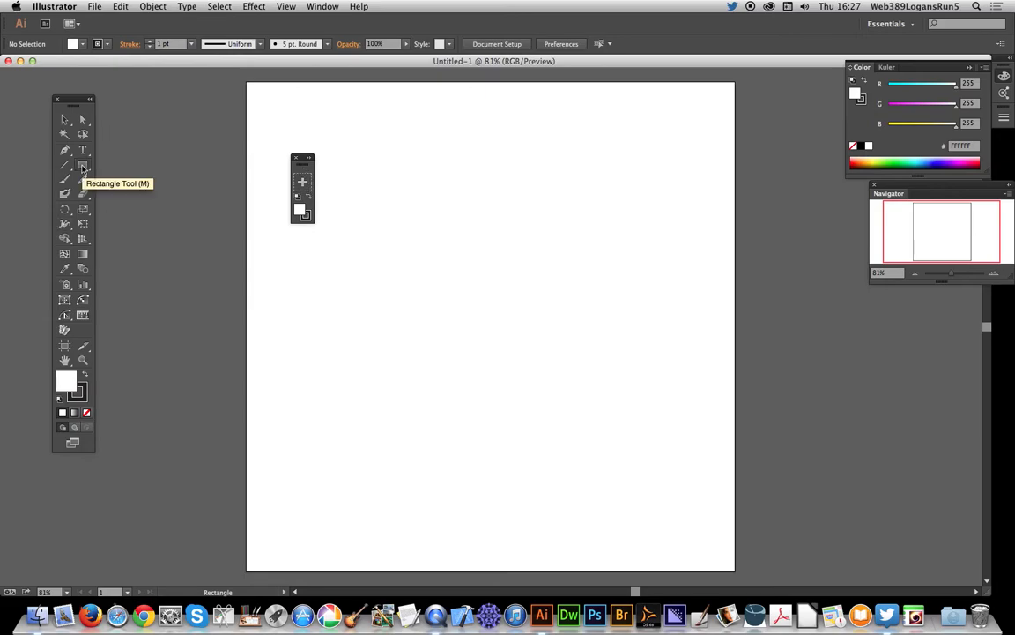
{"action": "mouse_move", "coordinate": [307, 212]}
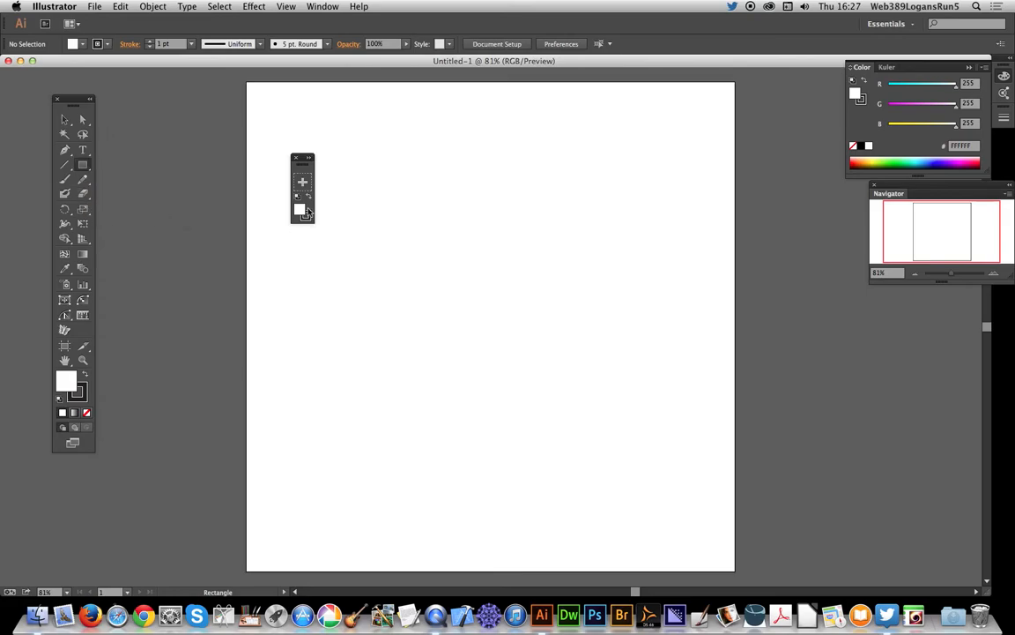
{"action": "mouse_move", "coordinate": [109, 119]}
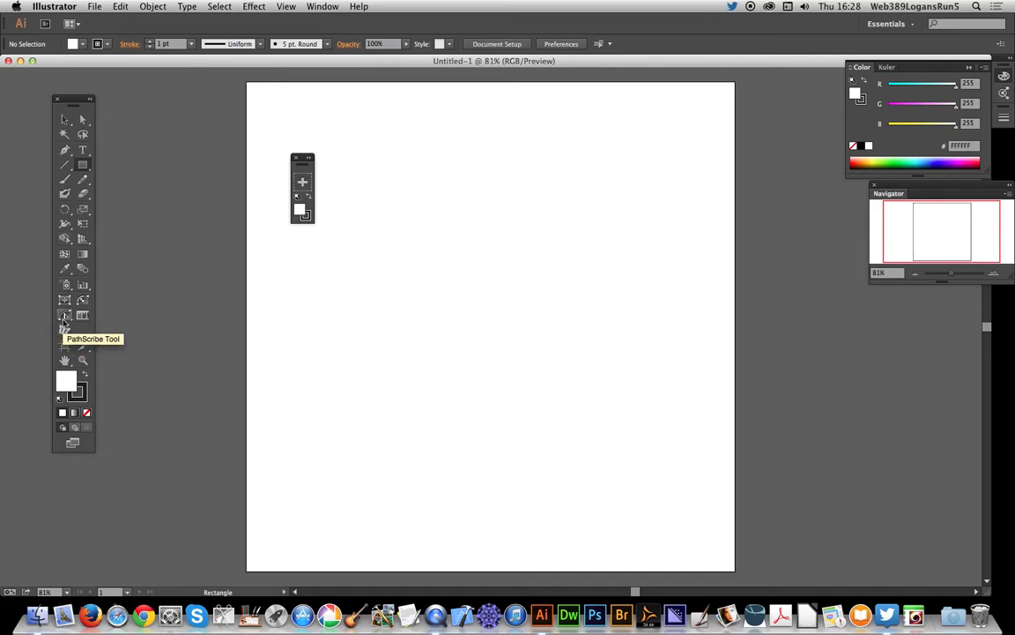
Drag the Pencil tool from the main Tools panel into the 'test' custom panel.
{"action": "left_click", "coordinate": [63, 329]}
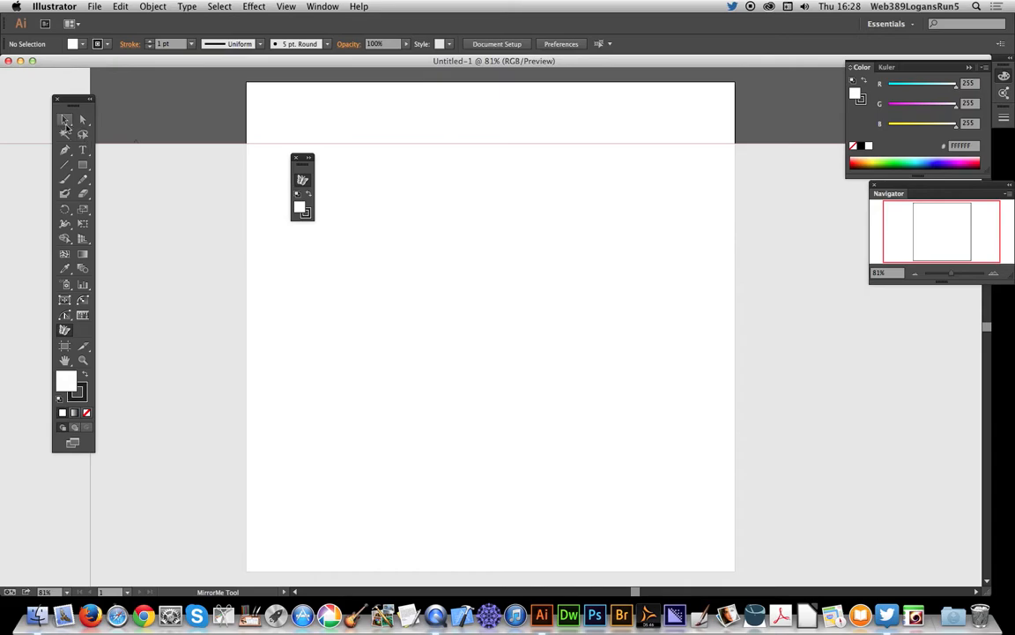
{"action": "left_click", "coordinate": [65, 120]}
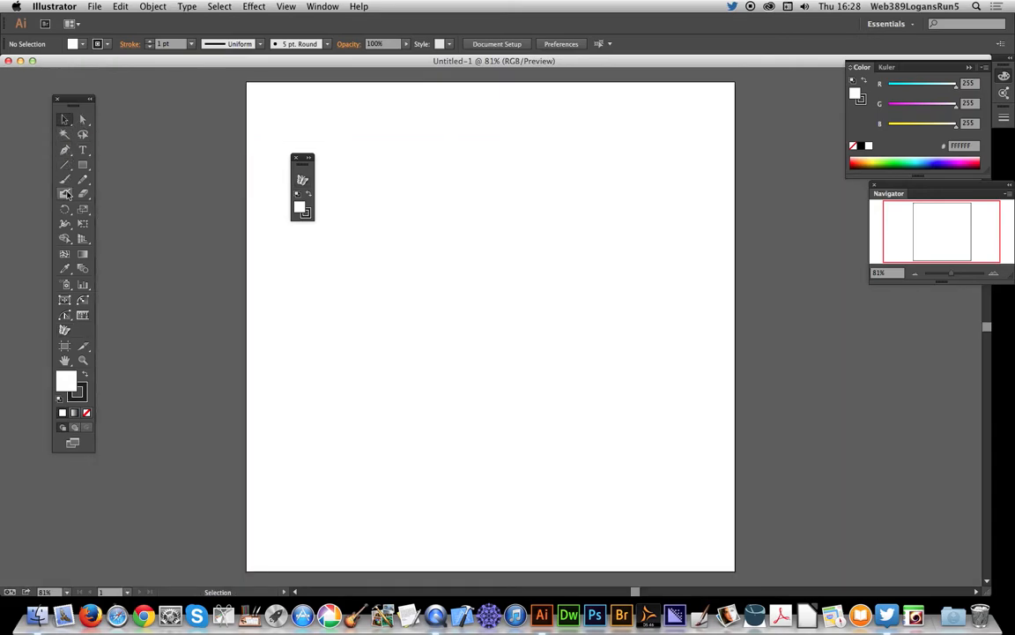
{"action": "left_click", "coordinate": [302, 187]}
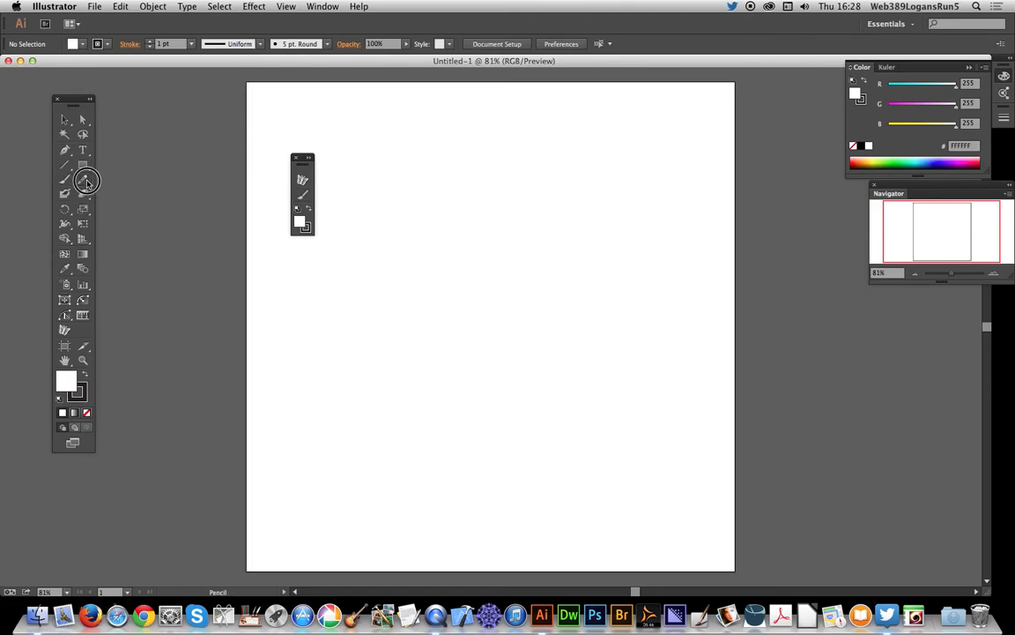
Tear off the Pencil tool flyout so its tool group floats as its own panel.
{"action": "left_click", "coordinate": [63, 180]}
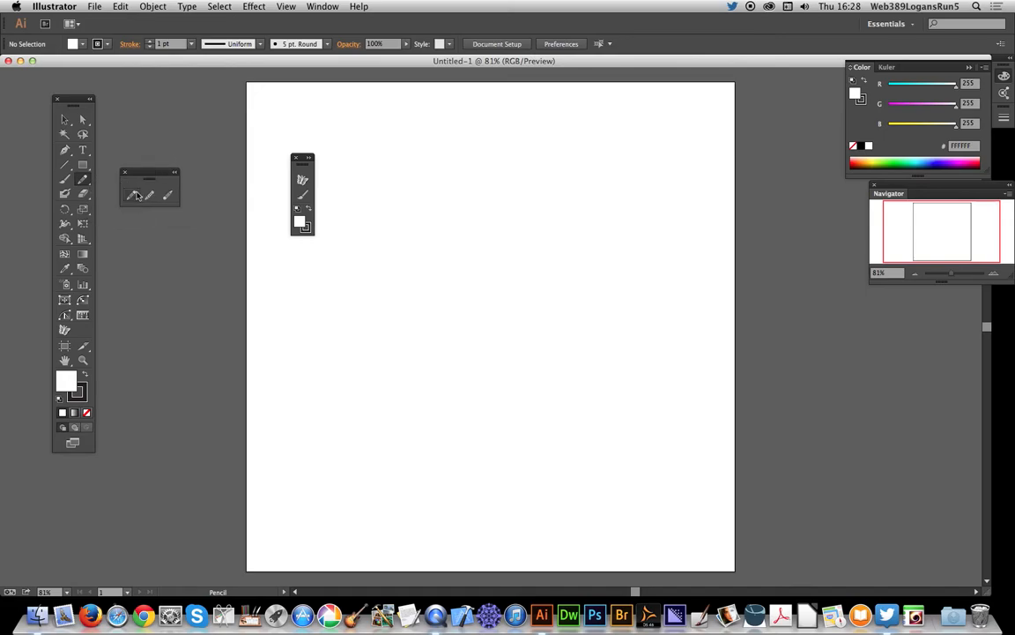
{"action": "mouse_move", "coordinate": [150, 195]}
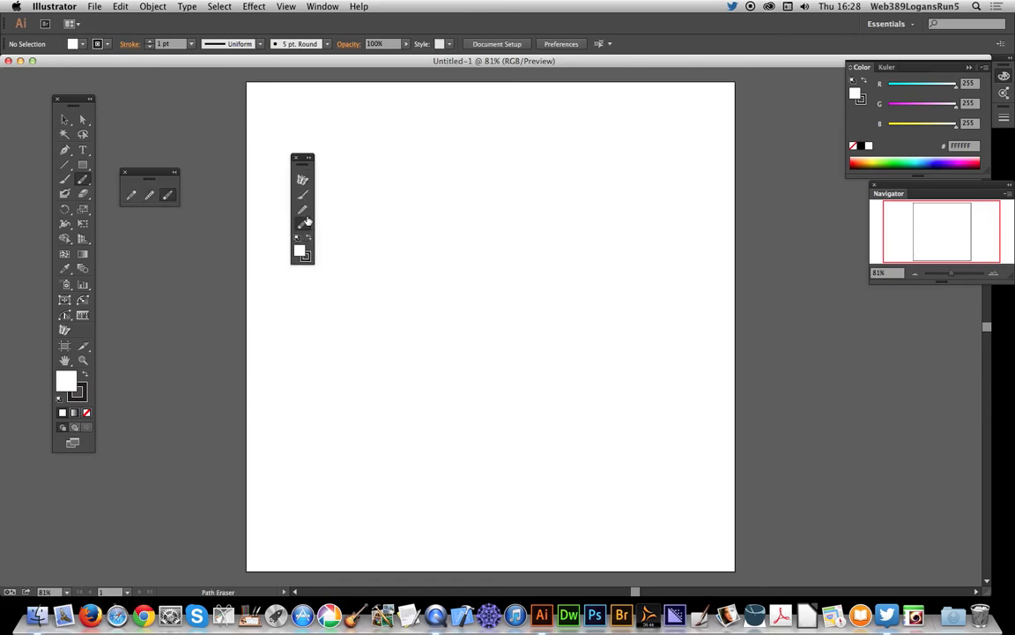
{"action": "mouse_move", "coordinate": [187, 255]}
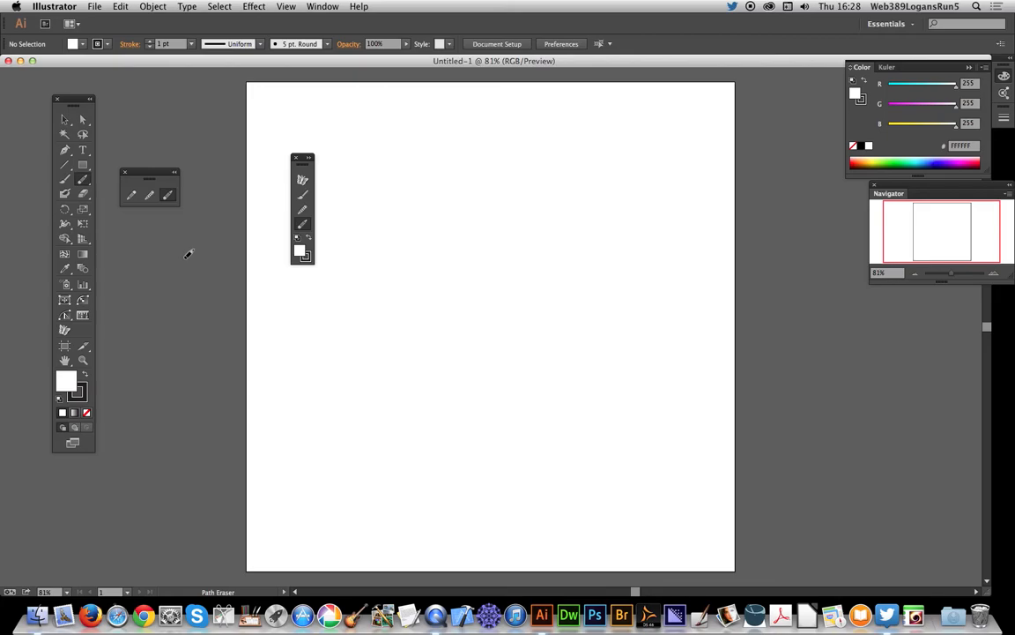
{"action": "mouse_move", "coordinate": [327, 320]}
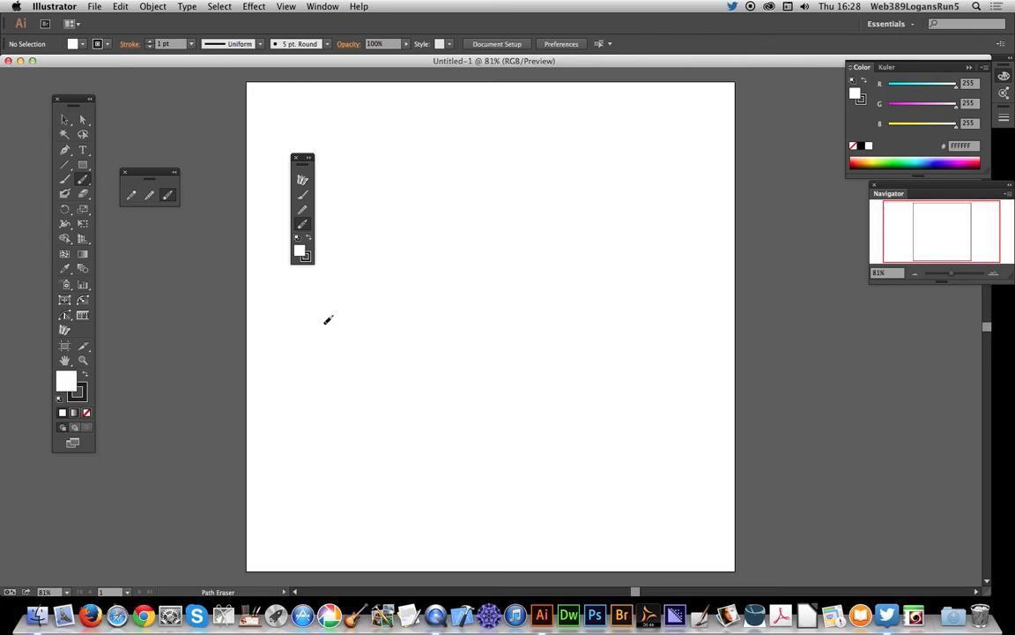
{"action": "mouse_move", "coordinate": [301, 148]}
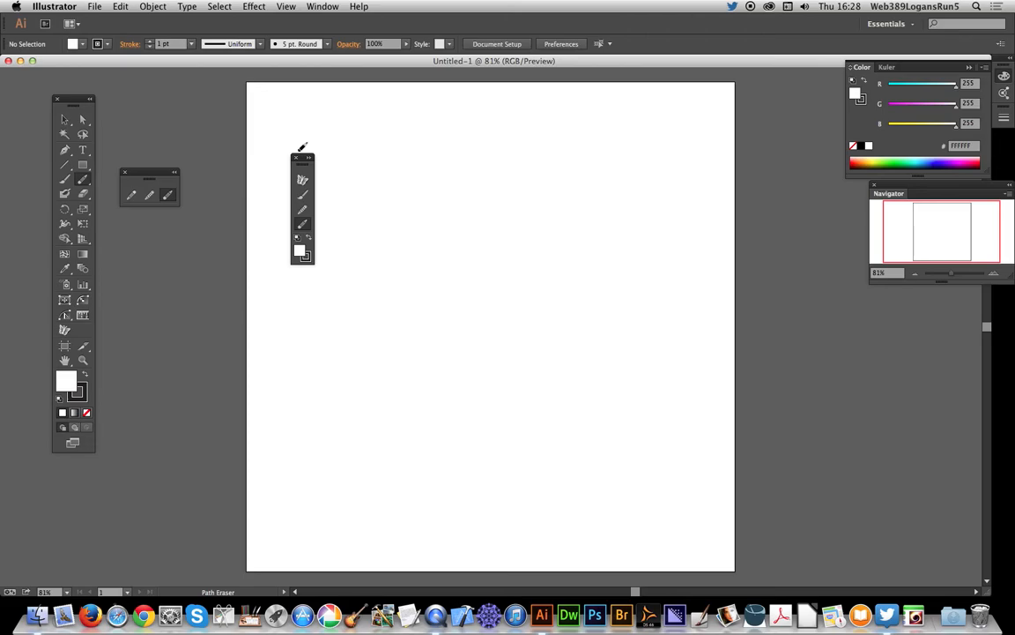
{"action": "mouse_move", "coordinate": [304, 179]}
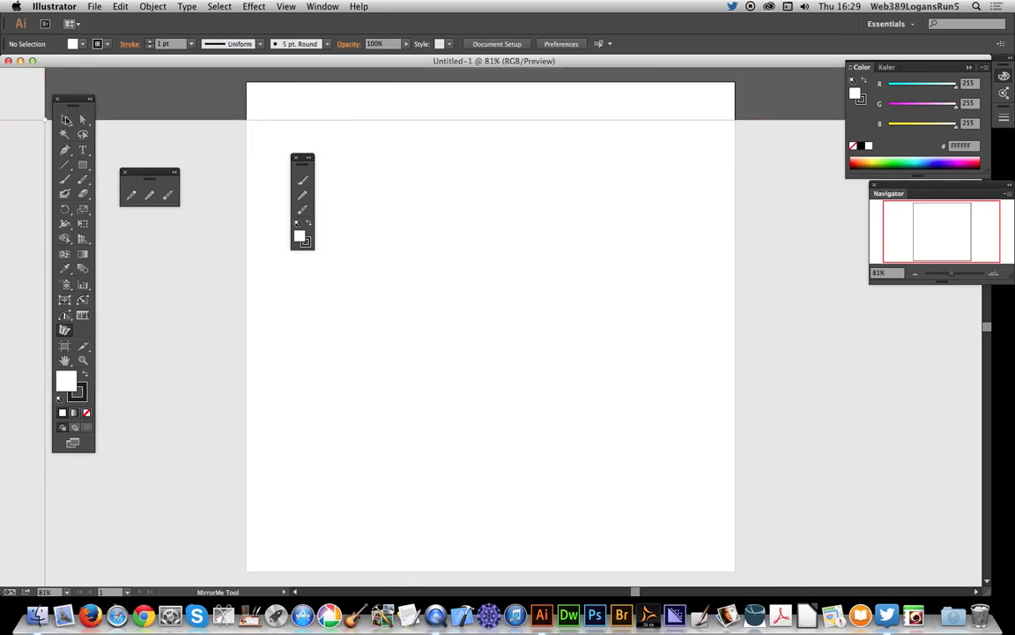
{"action": "left_click", "coordinate": [65, 120]}
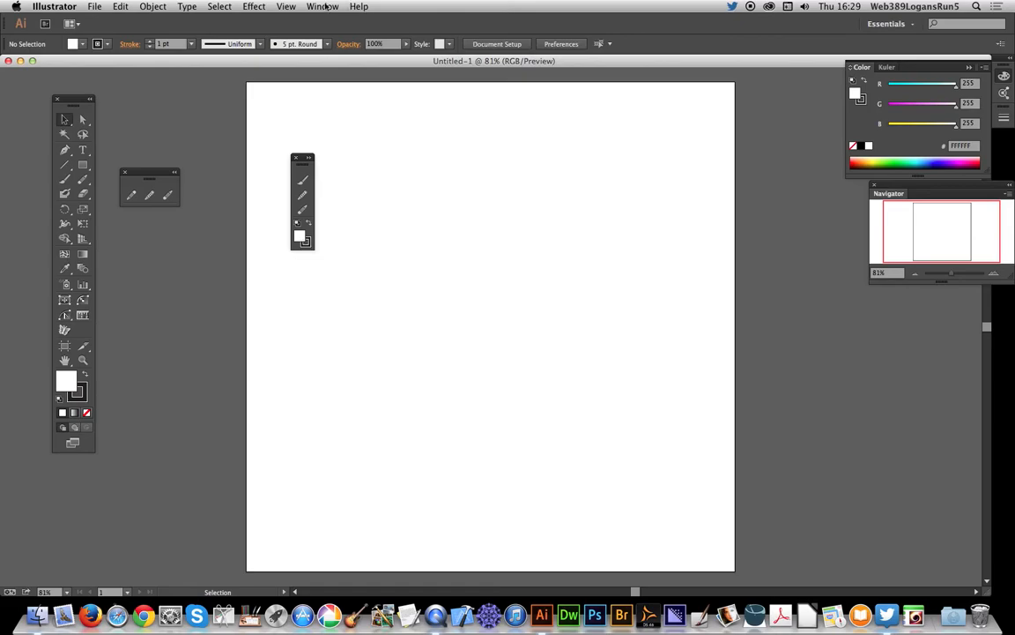
{"action": "left_click", "coordinate": [322, 7]}
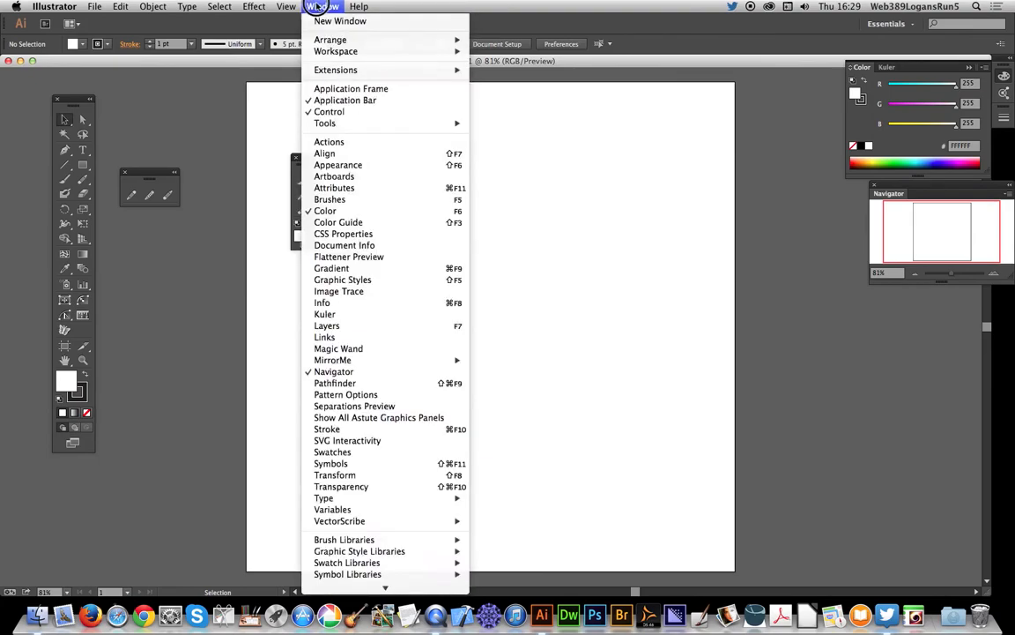
{"action": "mouse_move", "coordinate": [324, 123]}
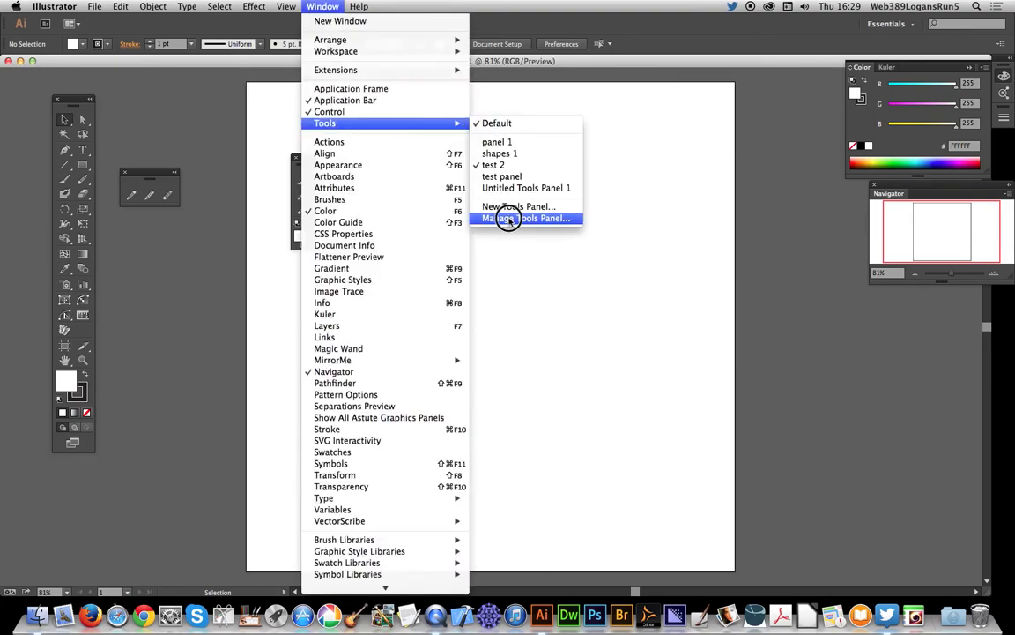
{"action": "left_click", "coordinate": [525, 219]}
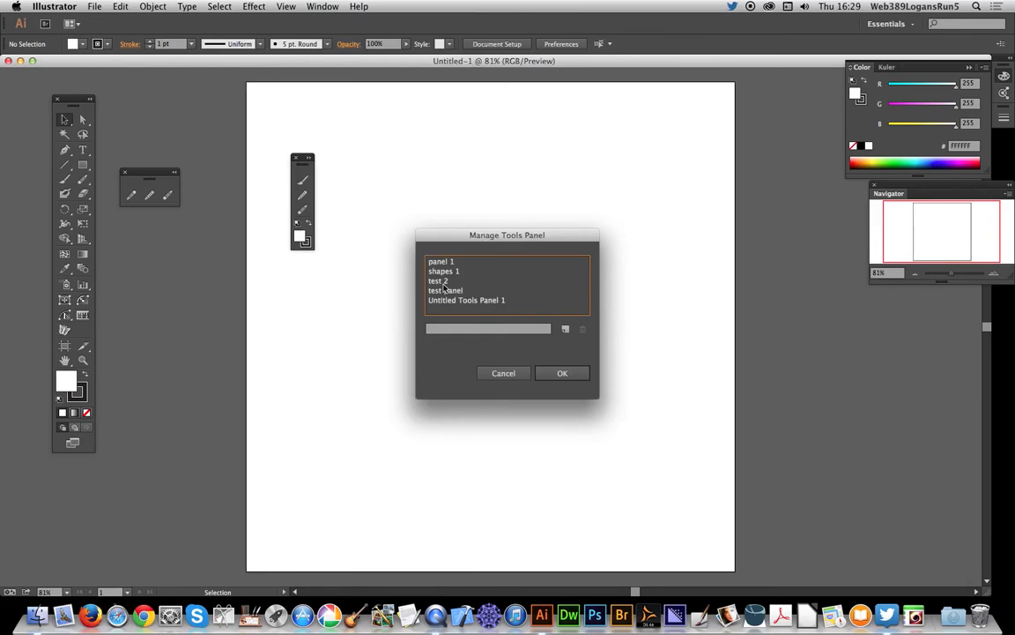
{"action": "left_click", "coordinate": [437, 280]}
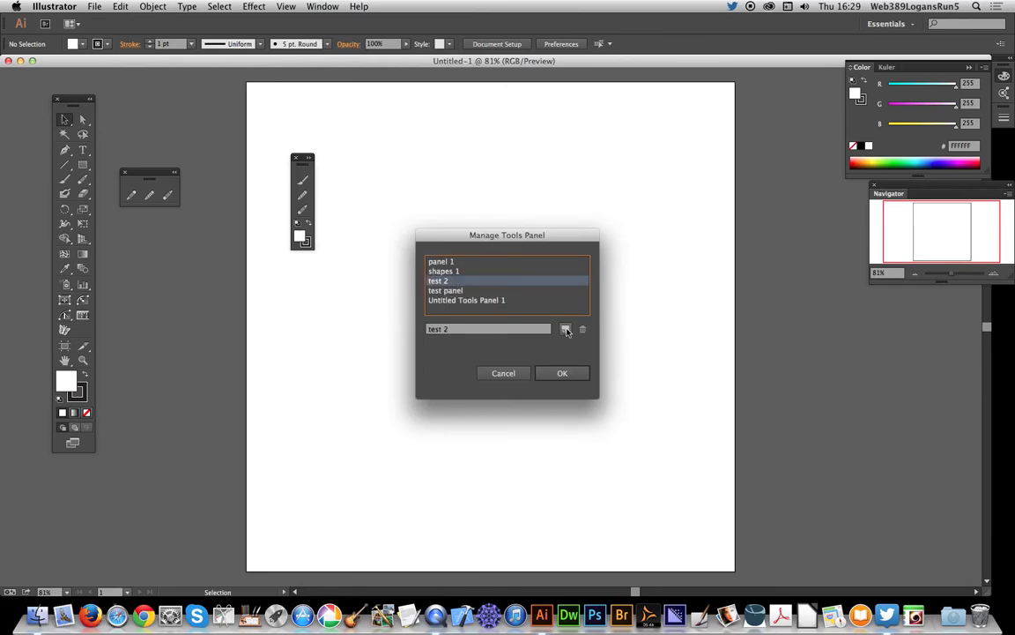
{"action": "mouse_move", "coordinate": [581, 330]}
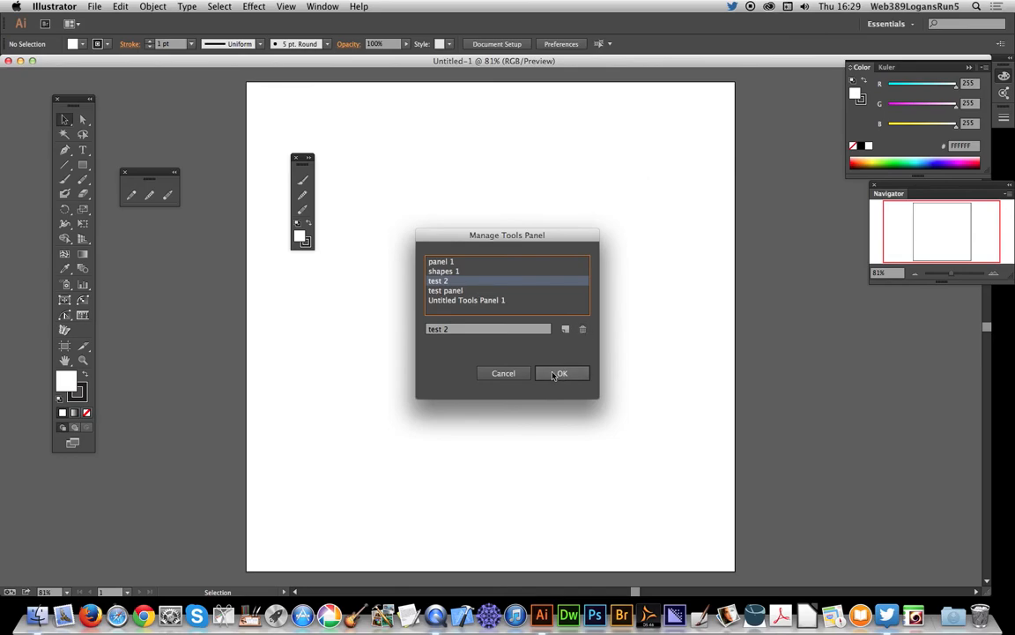
{"action": "left_click", "coordinate": [561, 374]}
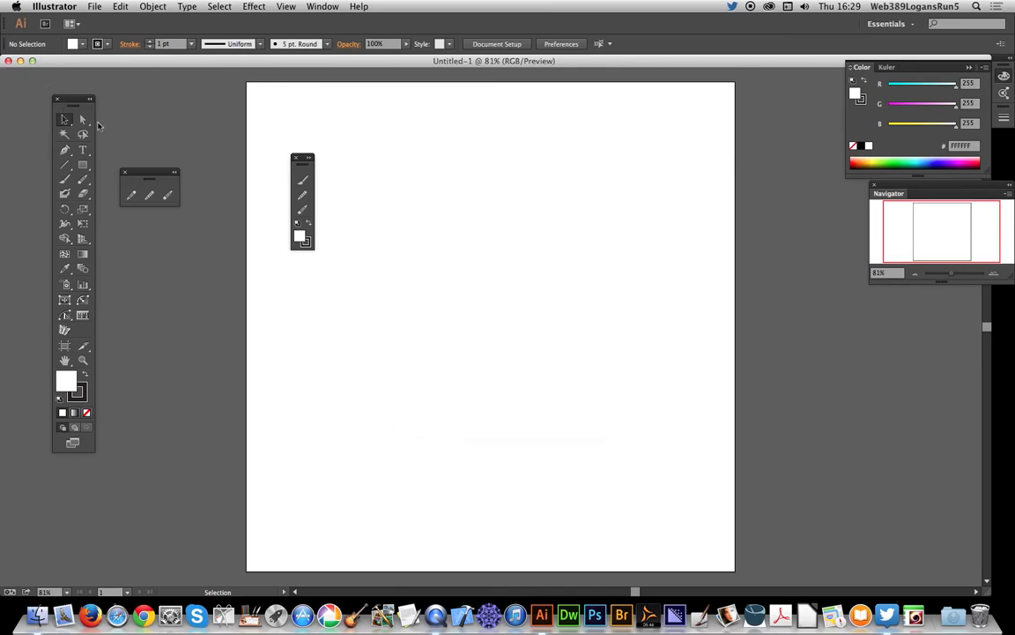
{"action": "mouse_move", "coordinate": [85, 95]}
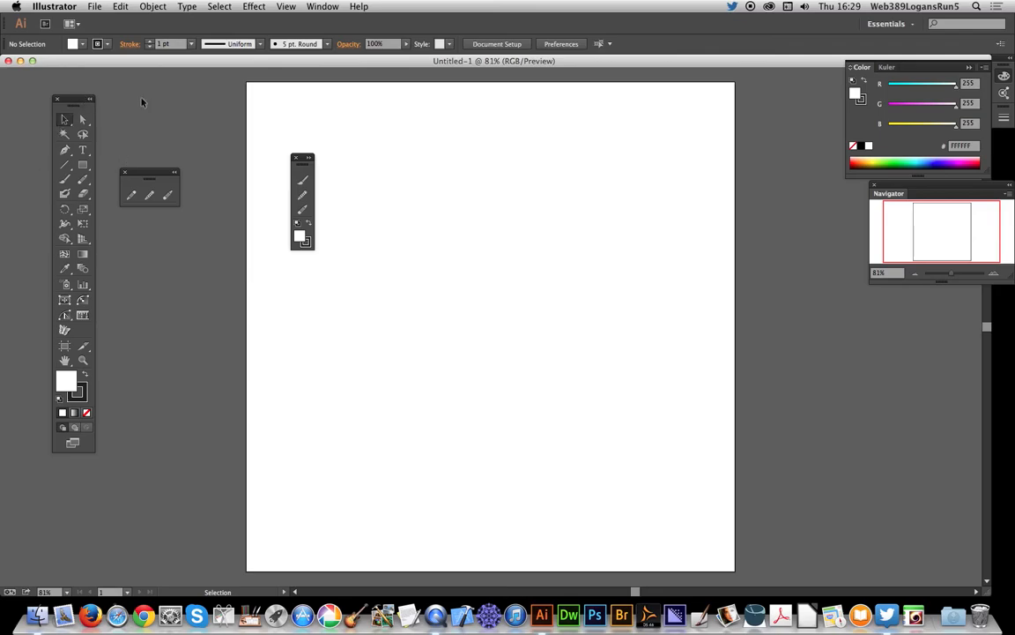
{"action": "mouse_move", "coordinate": [314, 146]}
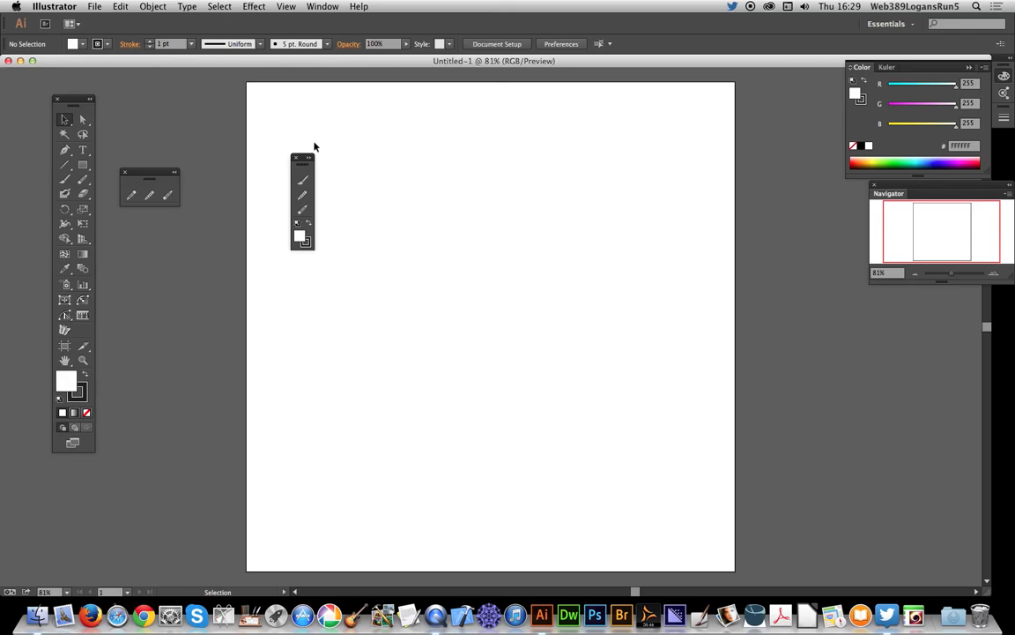